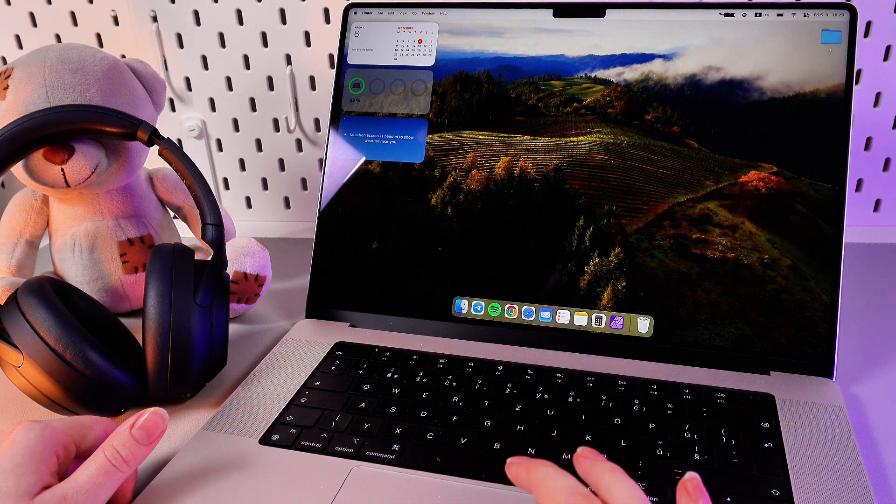
Open Control Center and expand the Bluetooth tile to list known devices.
{"action": "left_click", "coordinate": [804, 15]}
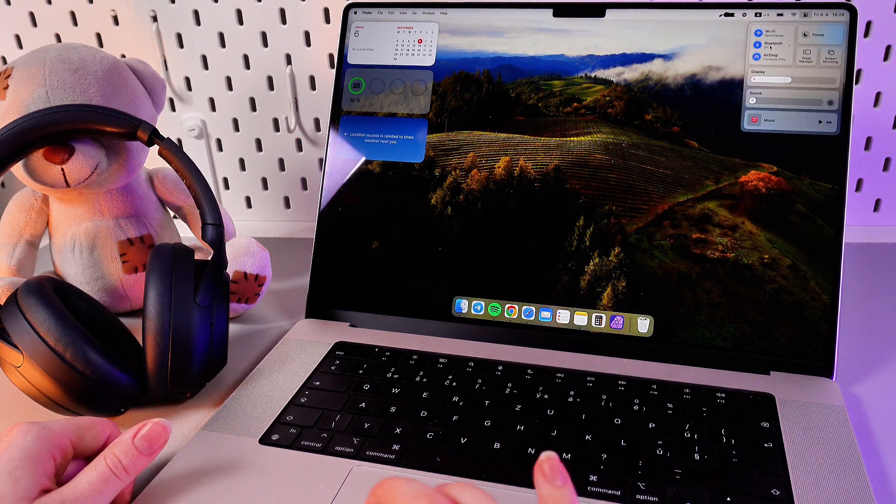
{"action": "left_click", "coordinate": [757, 44]}
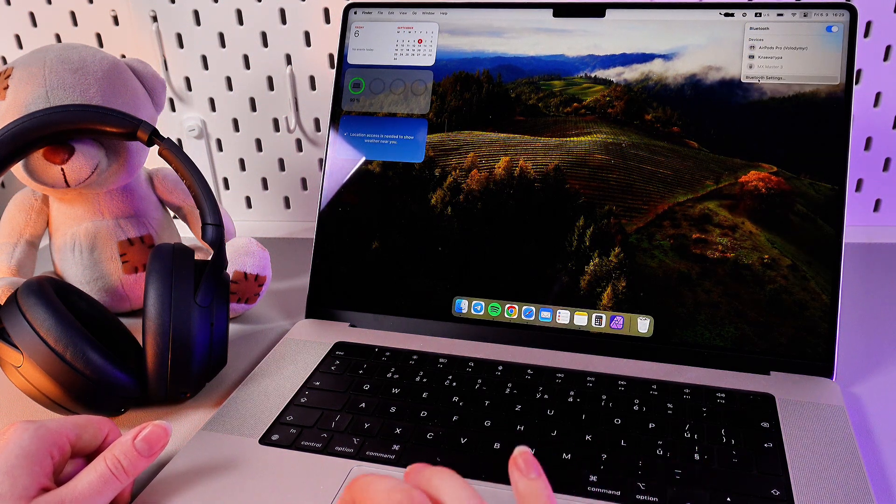
Open Bluetooth Settings and connect the WH-1000XM4 headphones from Nearby Devices.
{"action": "left_click", "coordinate": [769, 78]}
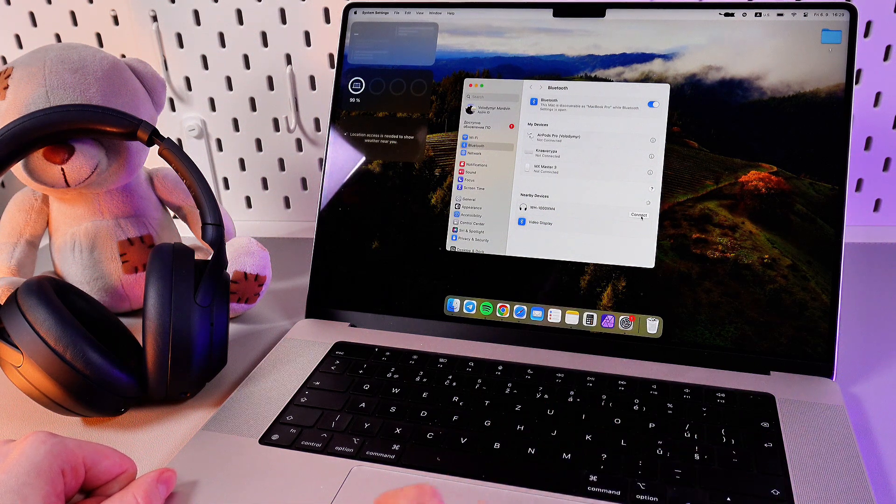
{"action": "left_click", "coordinate": [638, 214]}
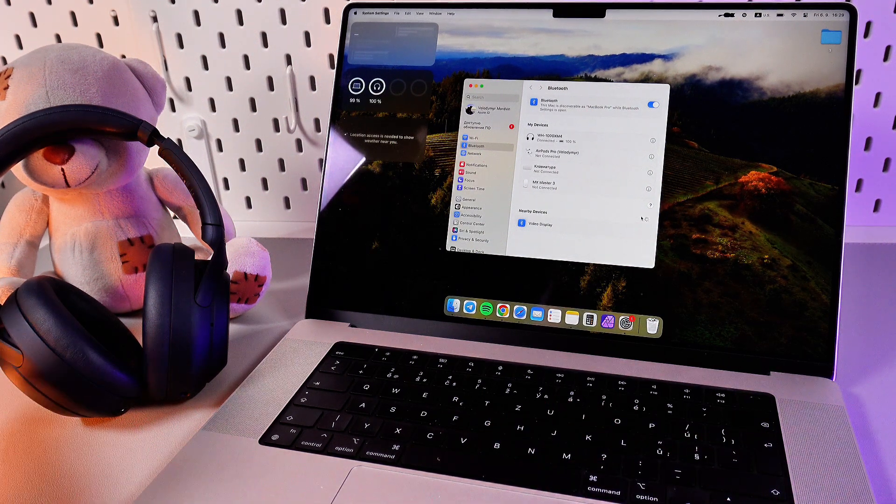